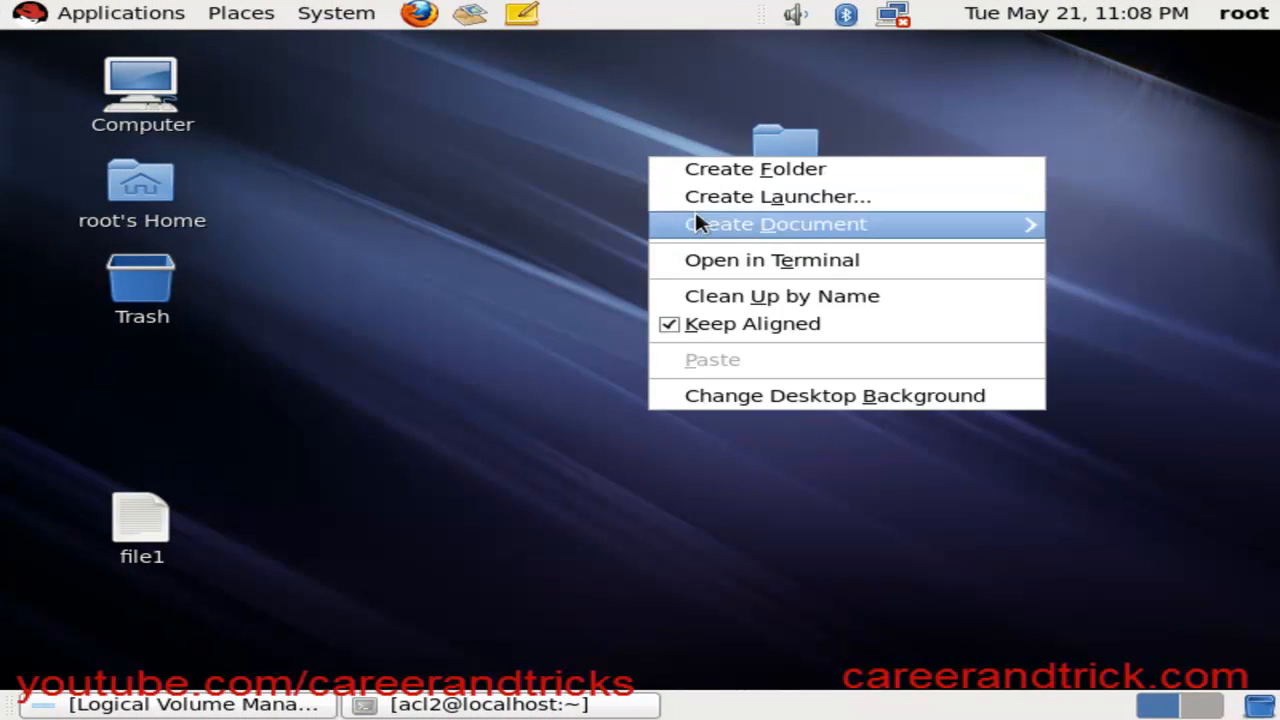
Open a root terminal at the Desktop folder and maximize it.
left_click(756, 168)
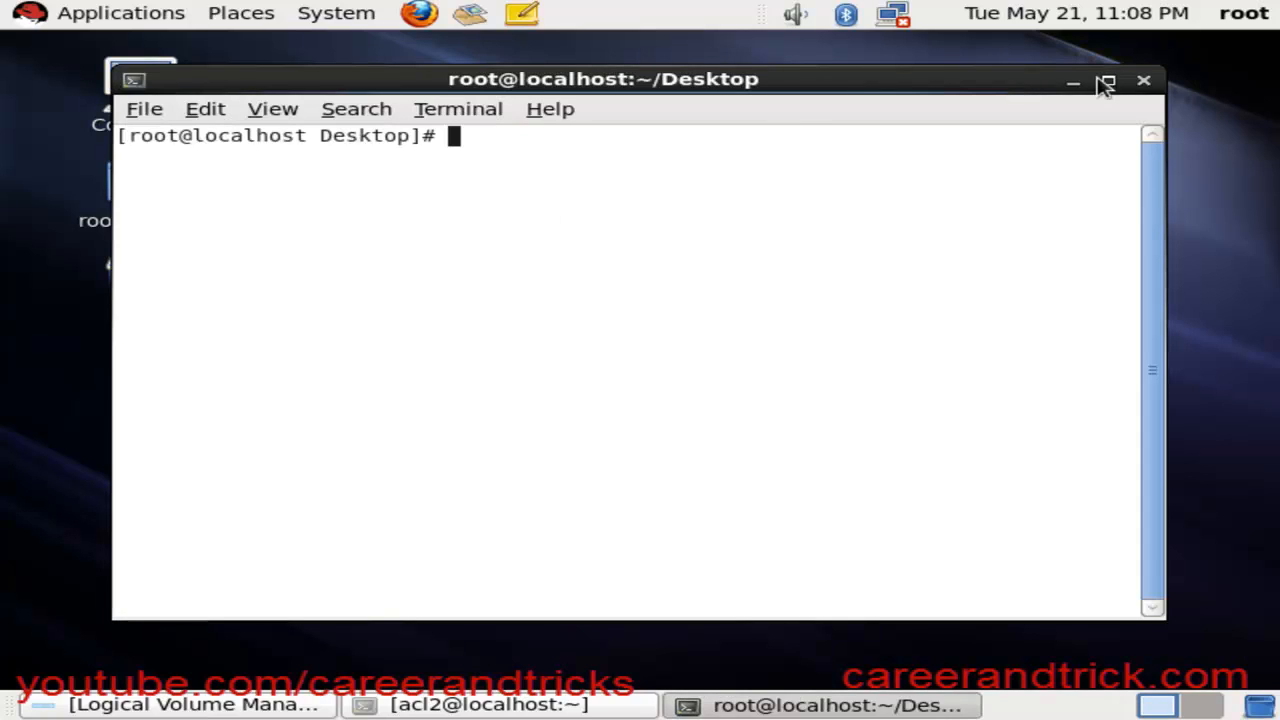
left_click(1104, 80)
type("#")
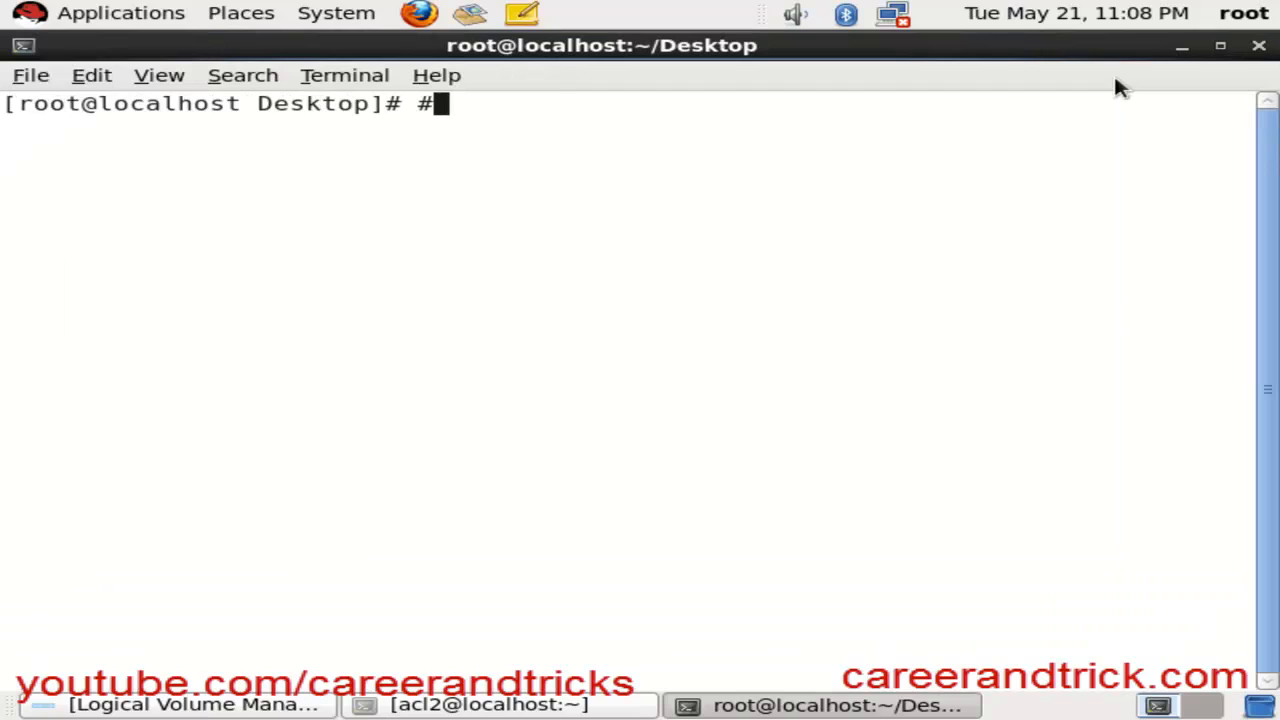
Enter the comments '#how to remove acl' and '#1. how to remove exsisting acl', then clear the screen.
type("hp")
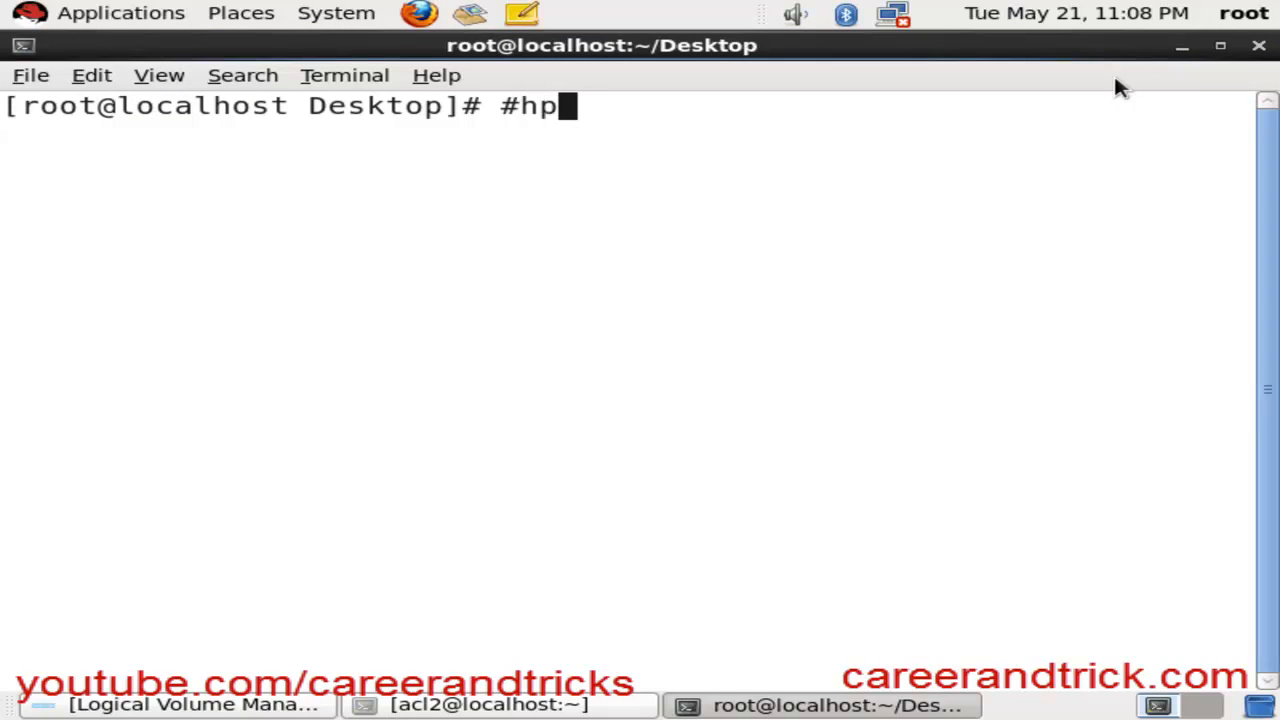
type("ow to remove acl")
type("#")
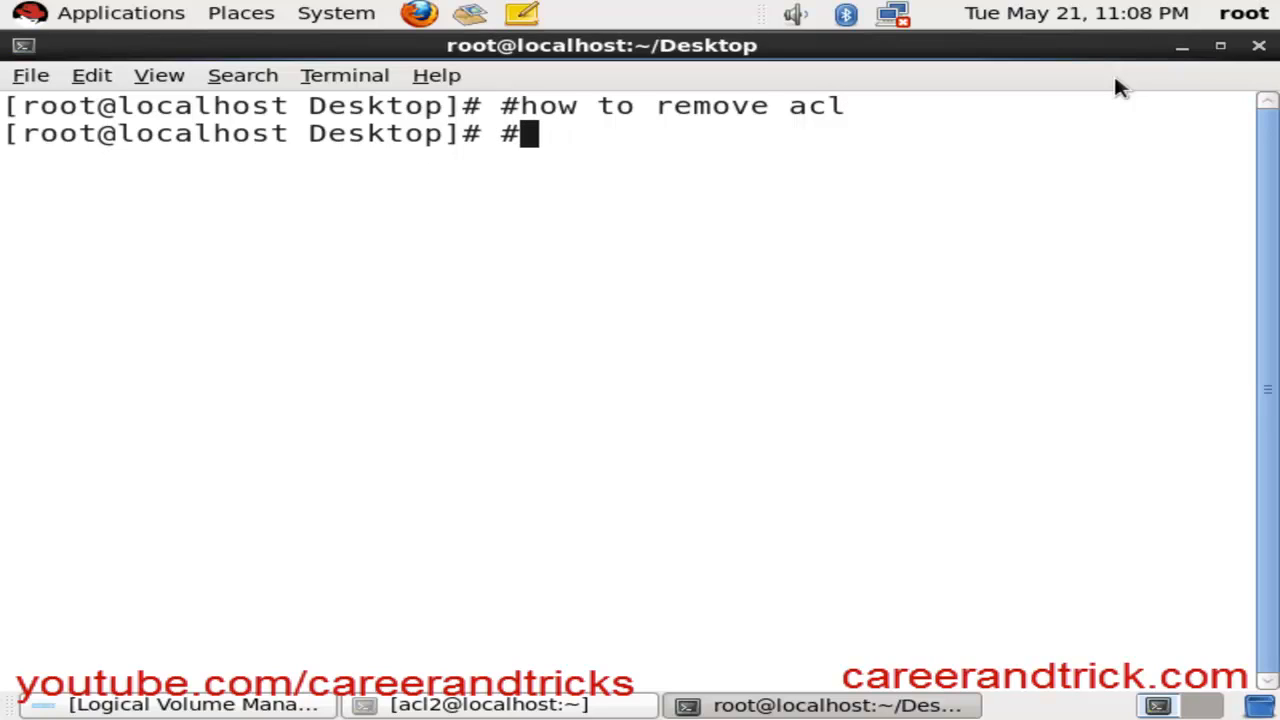
type("1.")
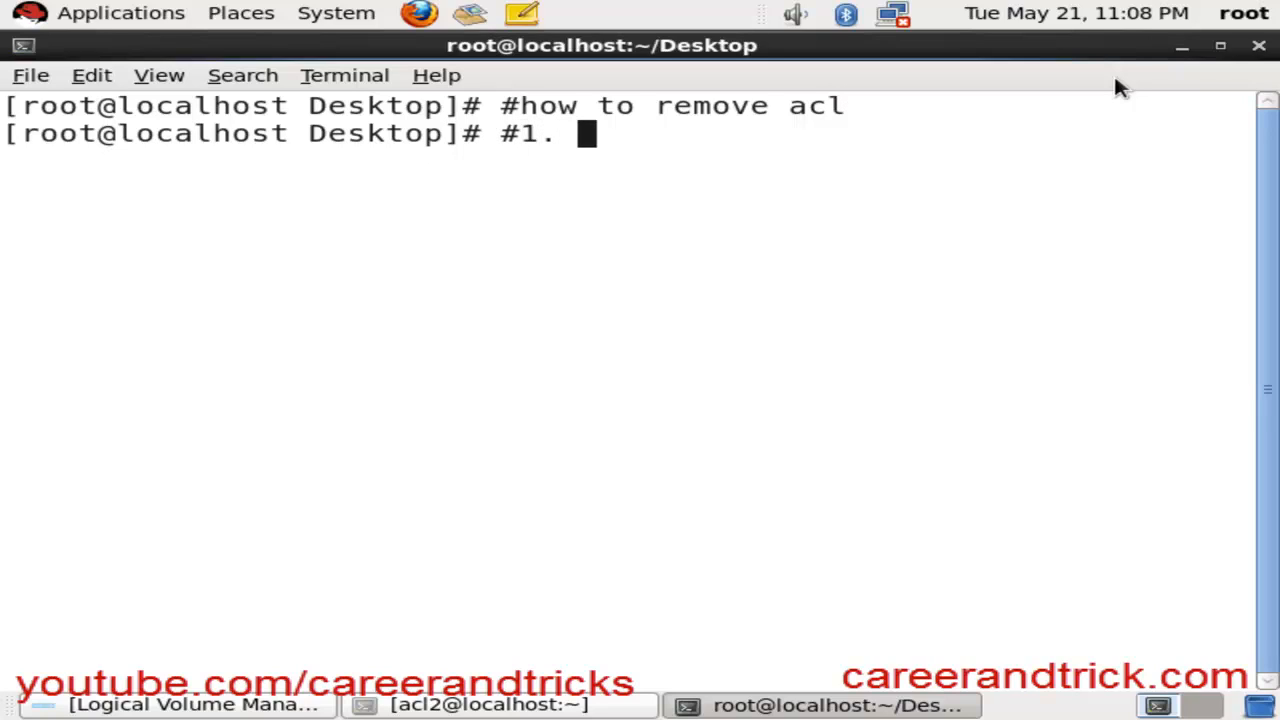
type("how")
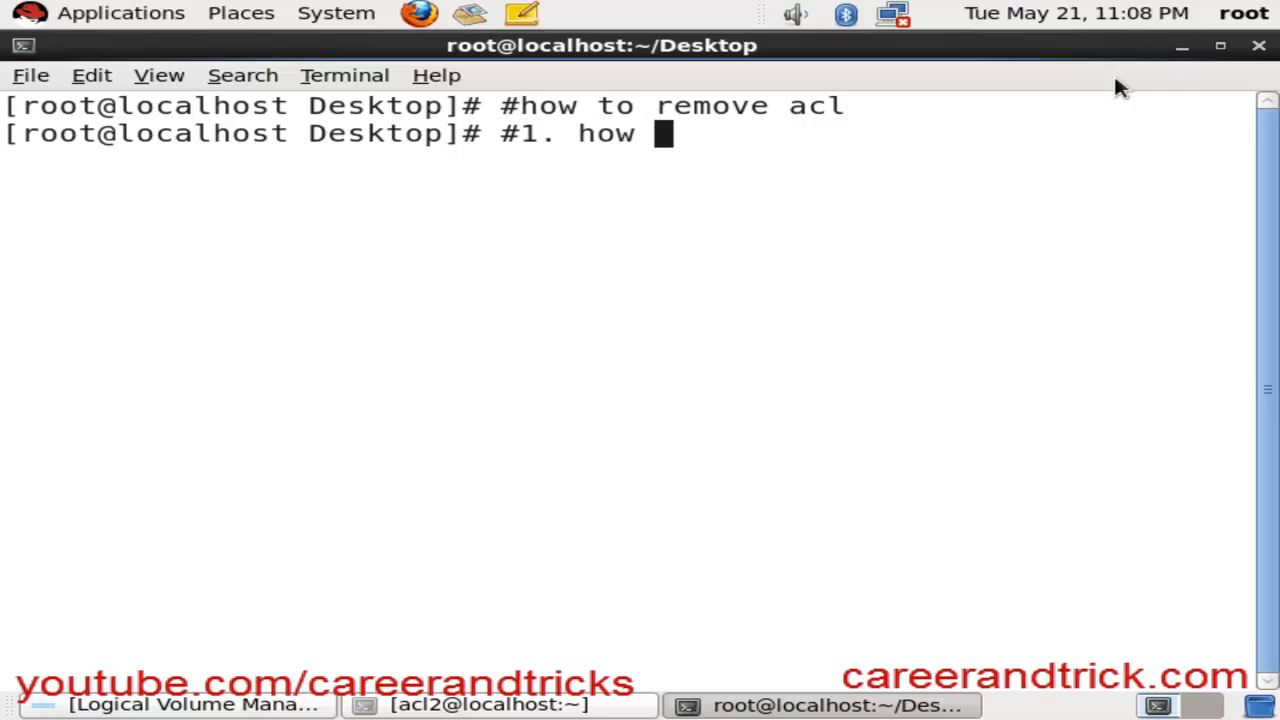
type("to remove e")
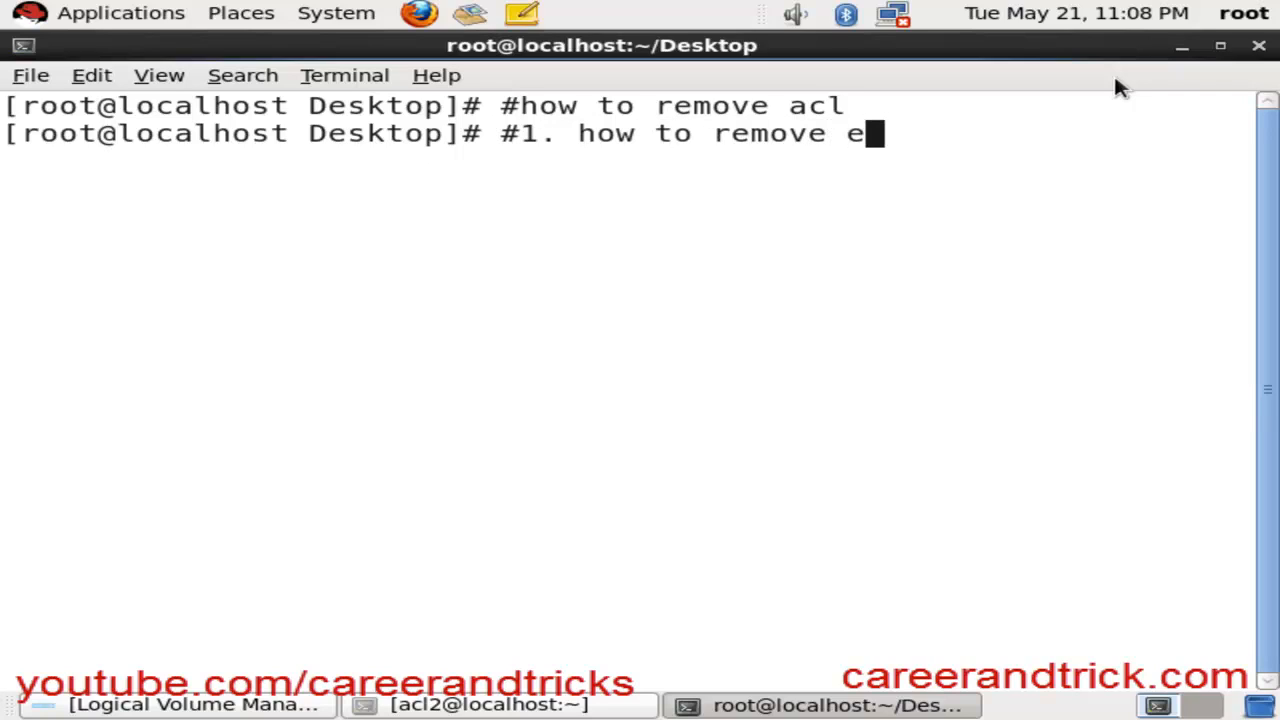
type("xsist")
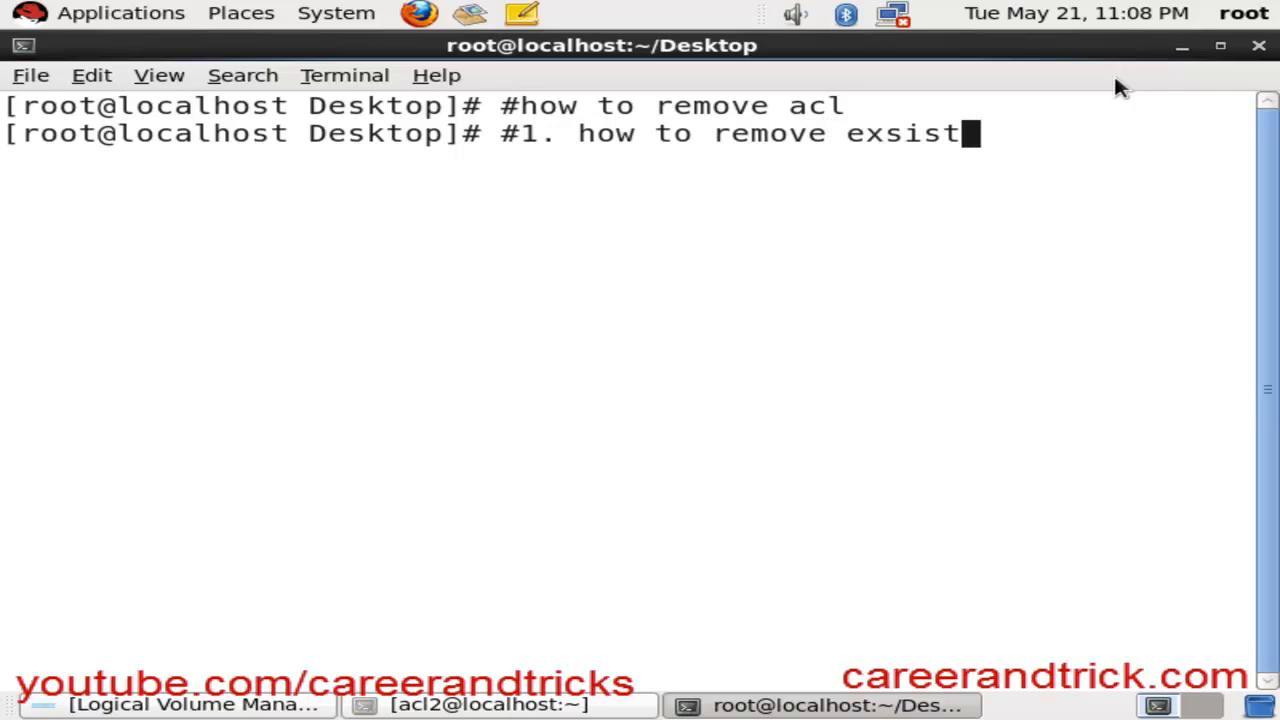
type("ing acl")
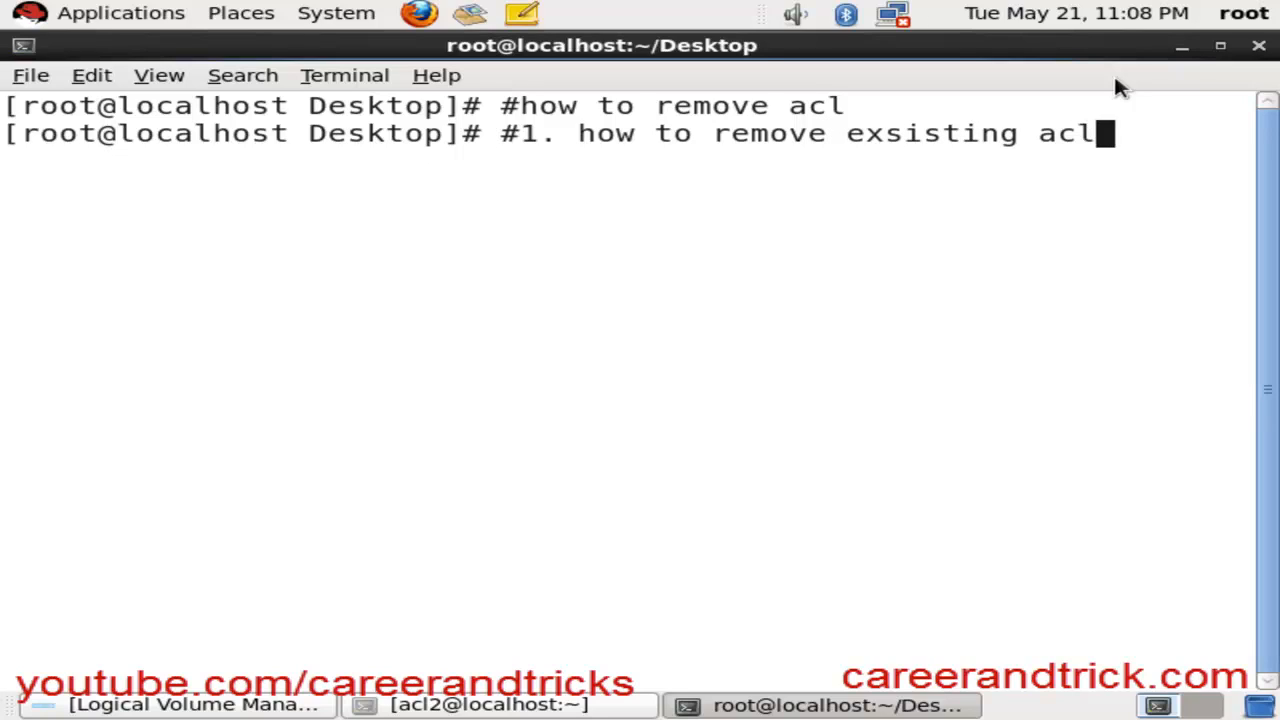
key("Return")
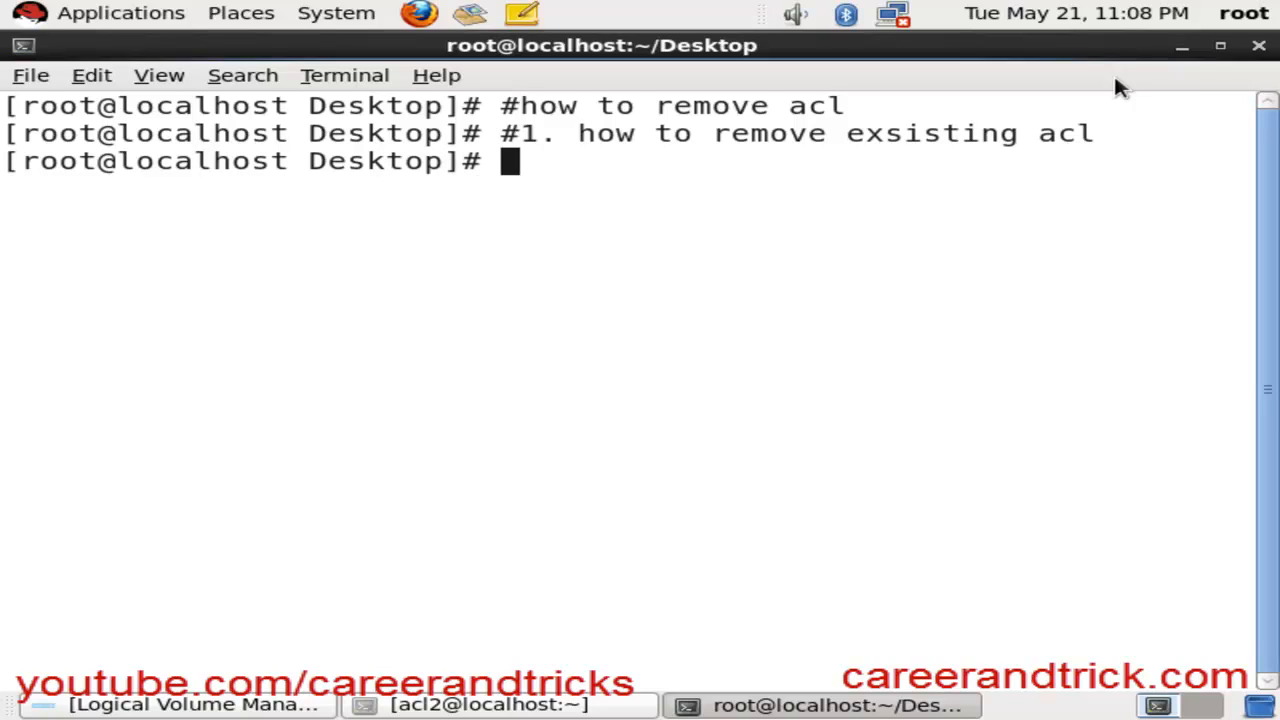
type("c")
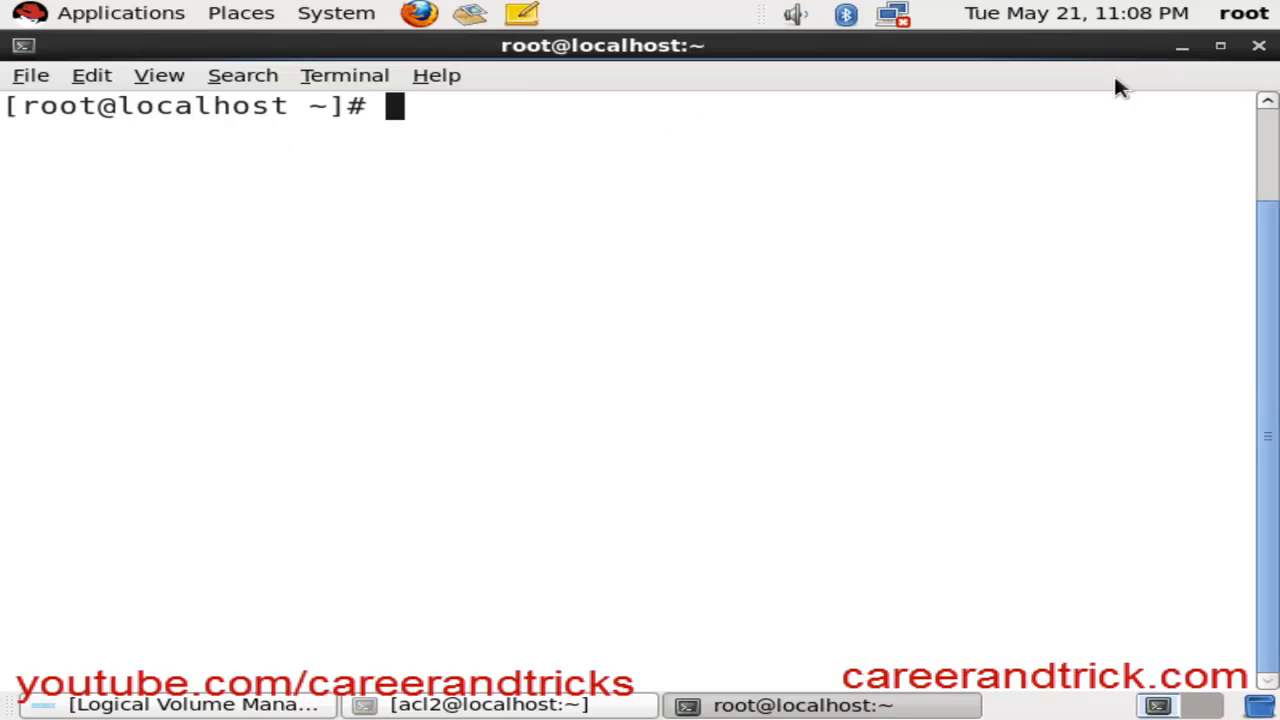
Run getfacl /etc/passwd to list its ACL, showing group abc with rw-.
type("s")
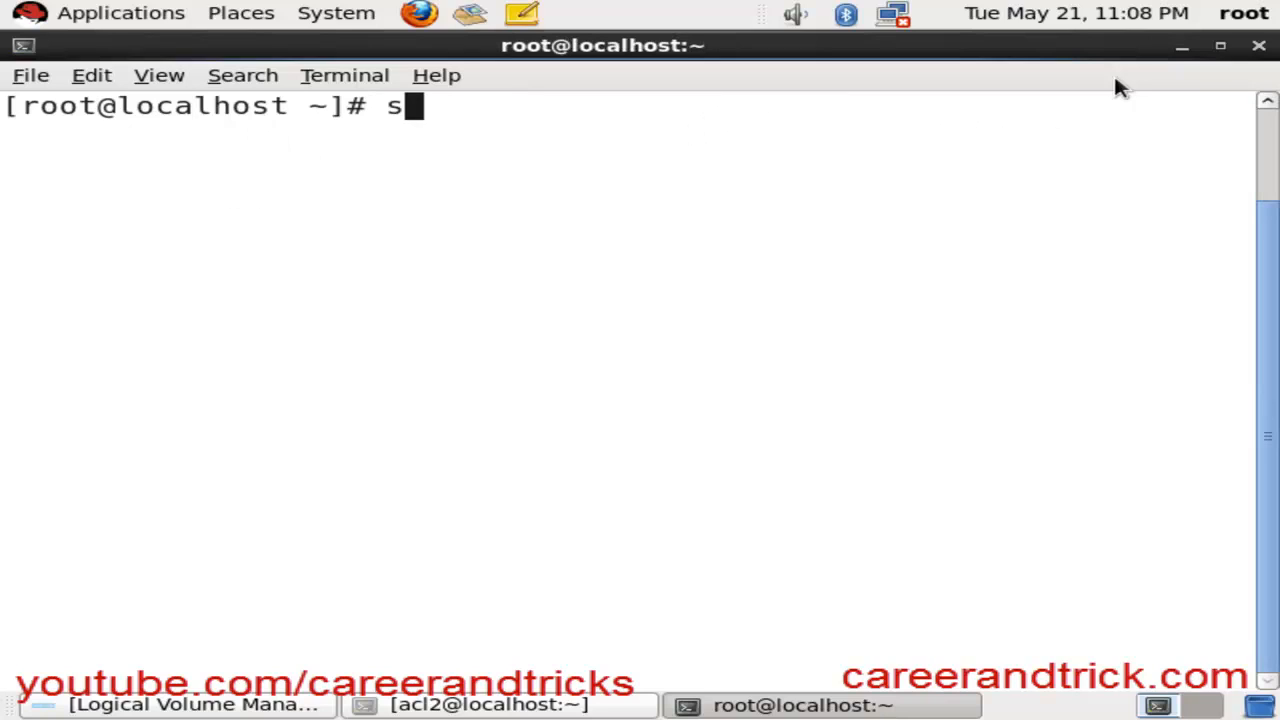
type("etfa")
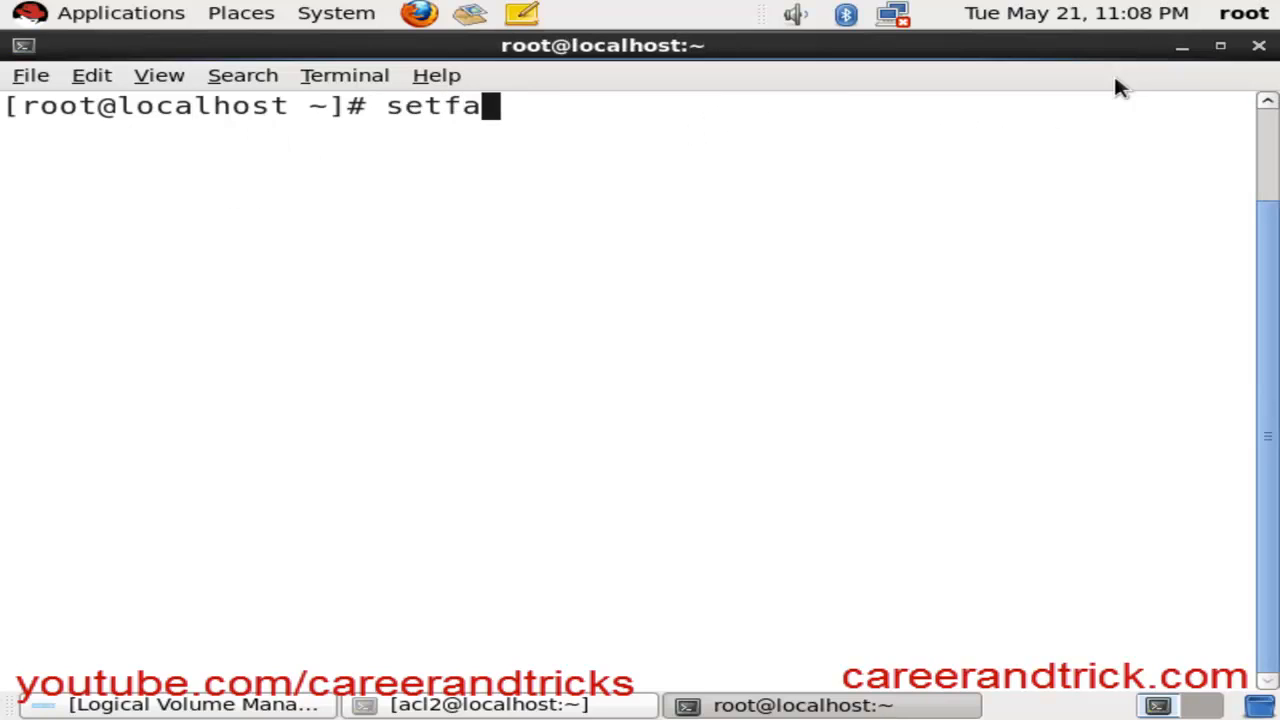
type("c")
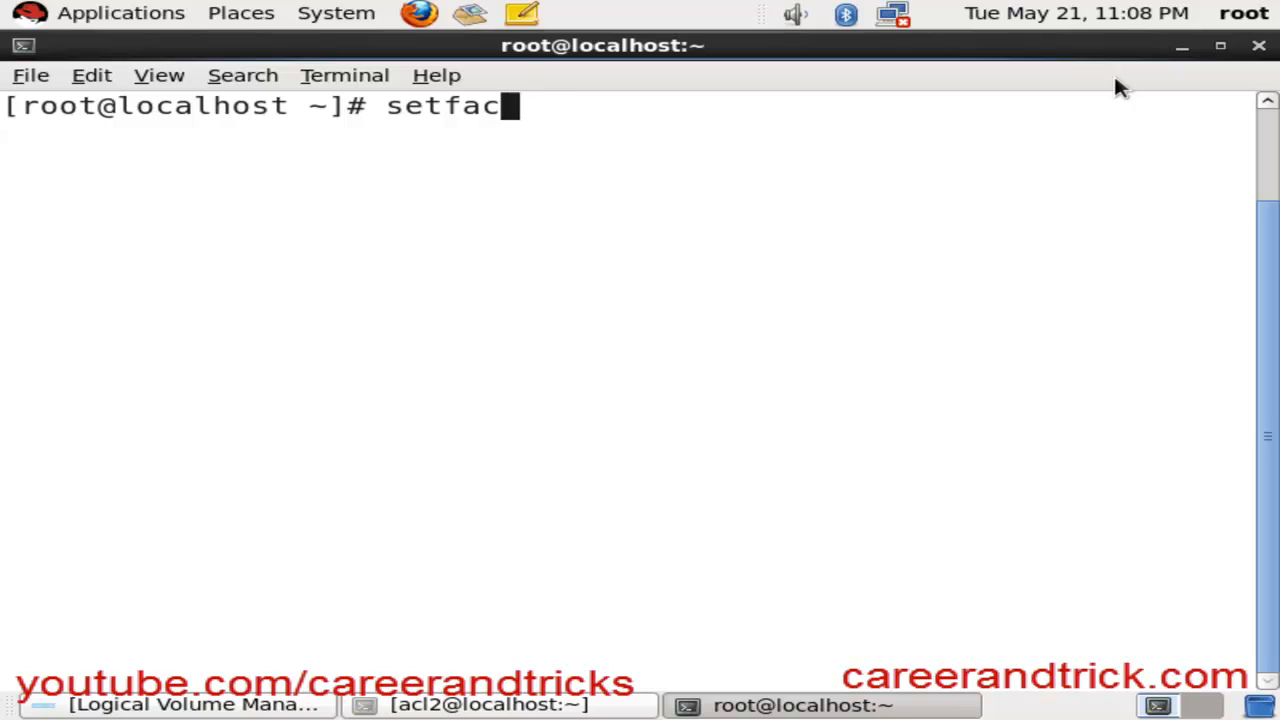
type("getfa")
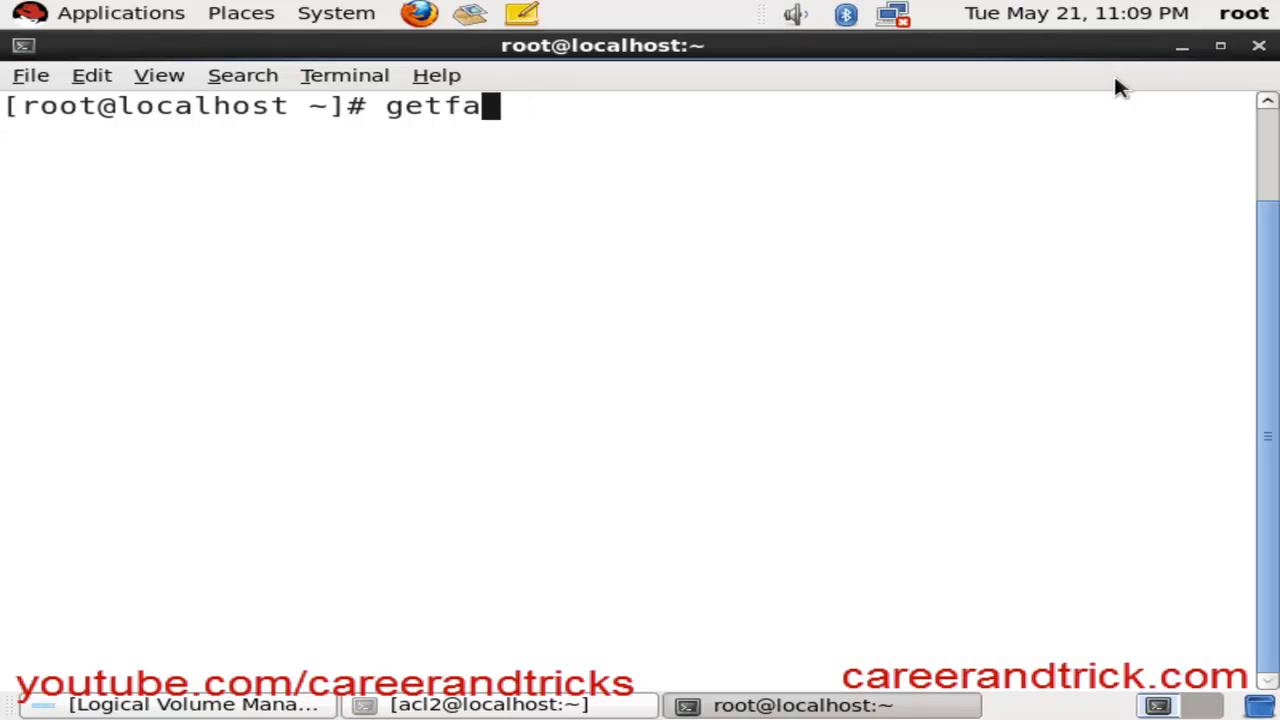
type("cl /")
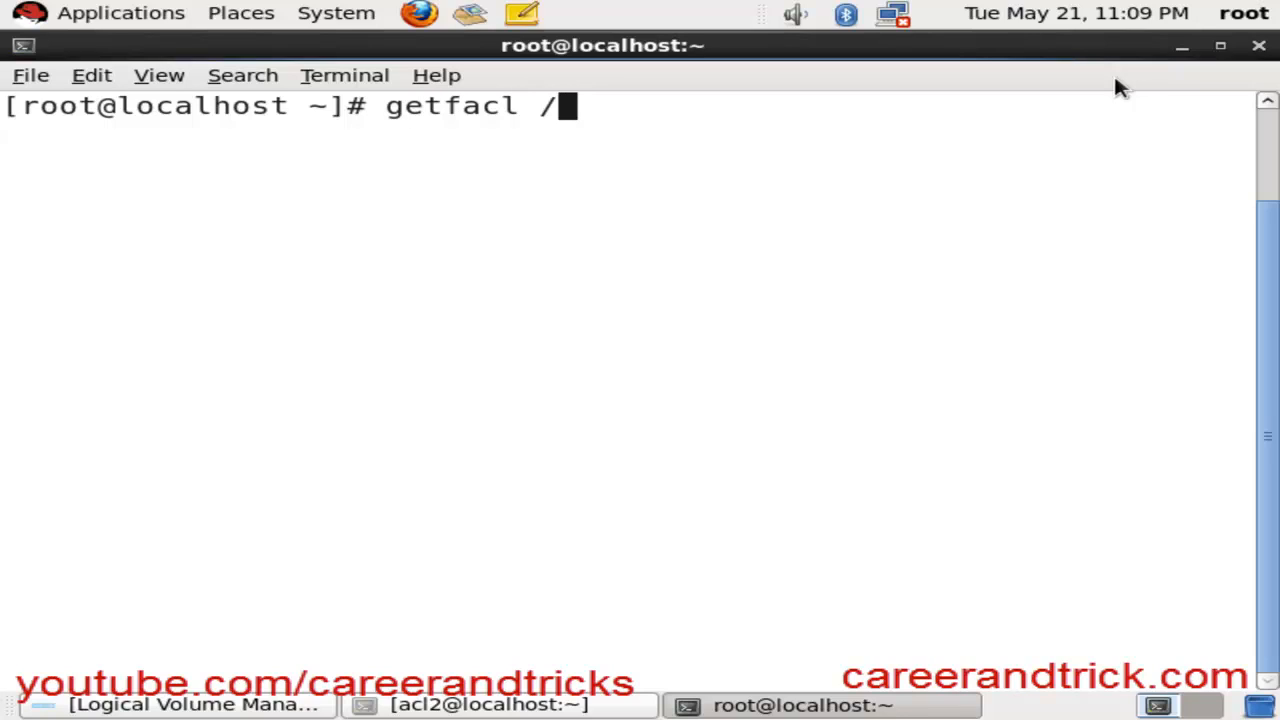
type("etc/passwd")
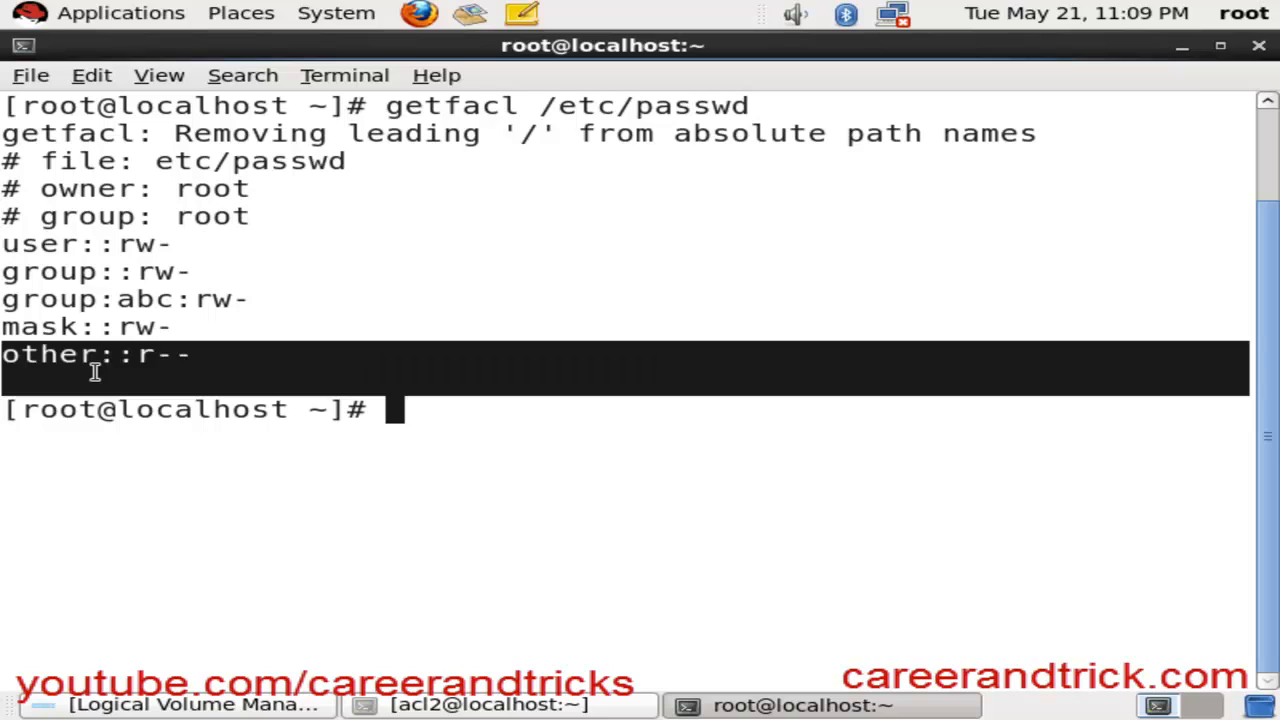
Run setfacl -m g:abc:--- /etc/passwd to remove all permissions for group abc.
type("s")
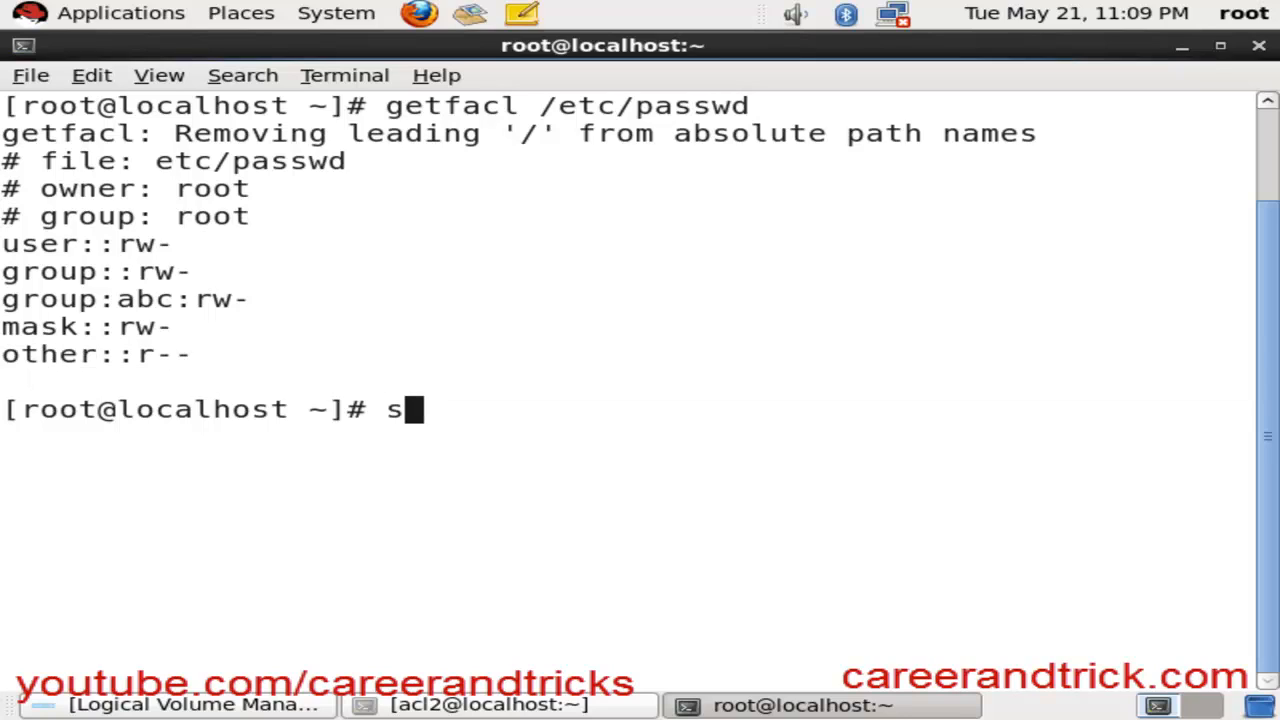
type("etfa")
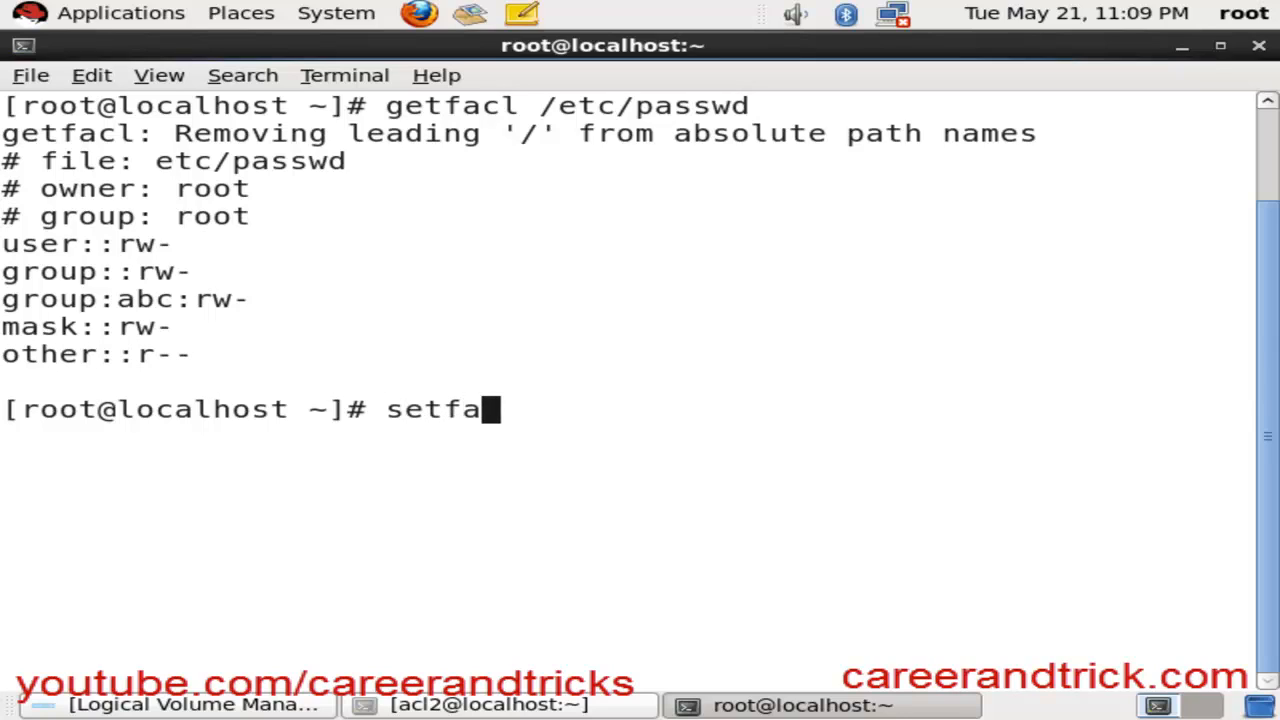
type("cl g:")
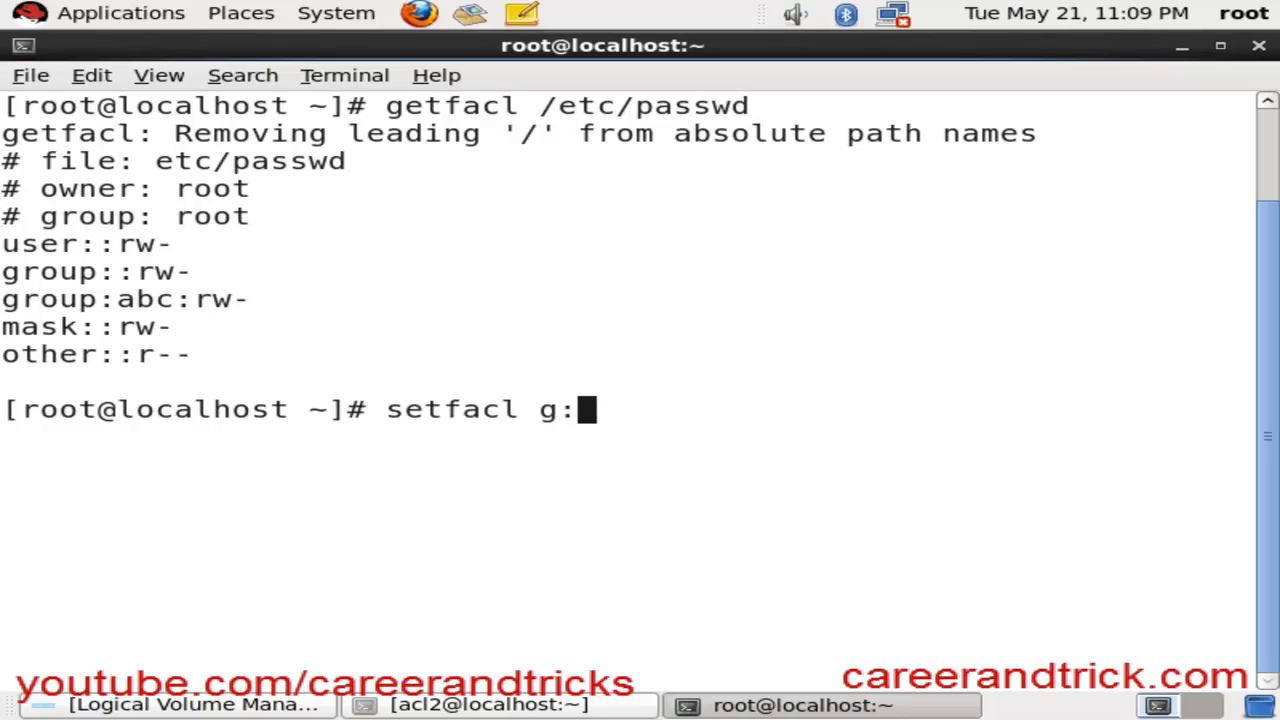
key("BackSpace")
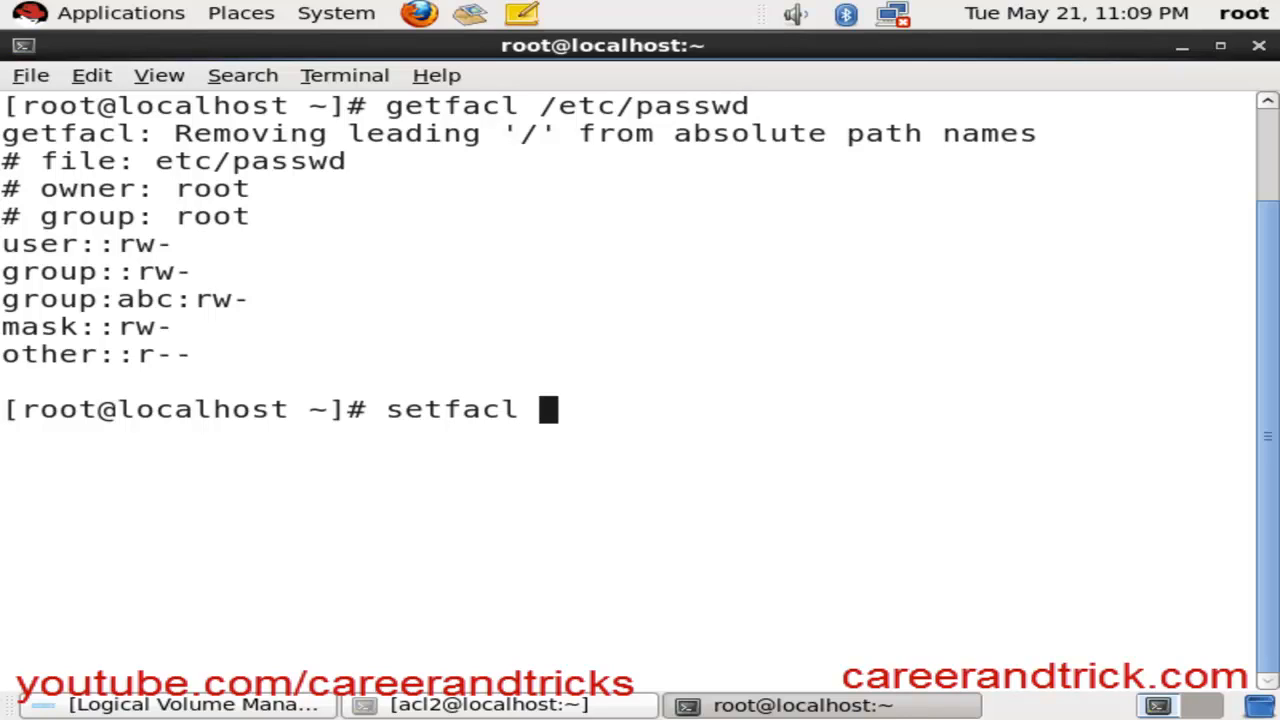
type("-m g")
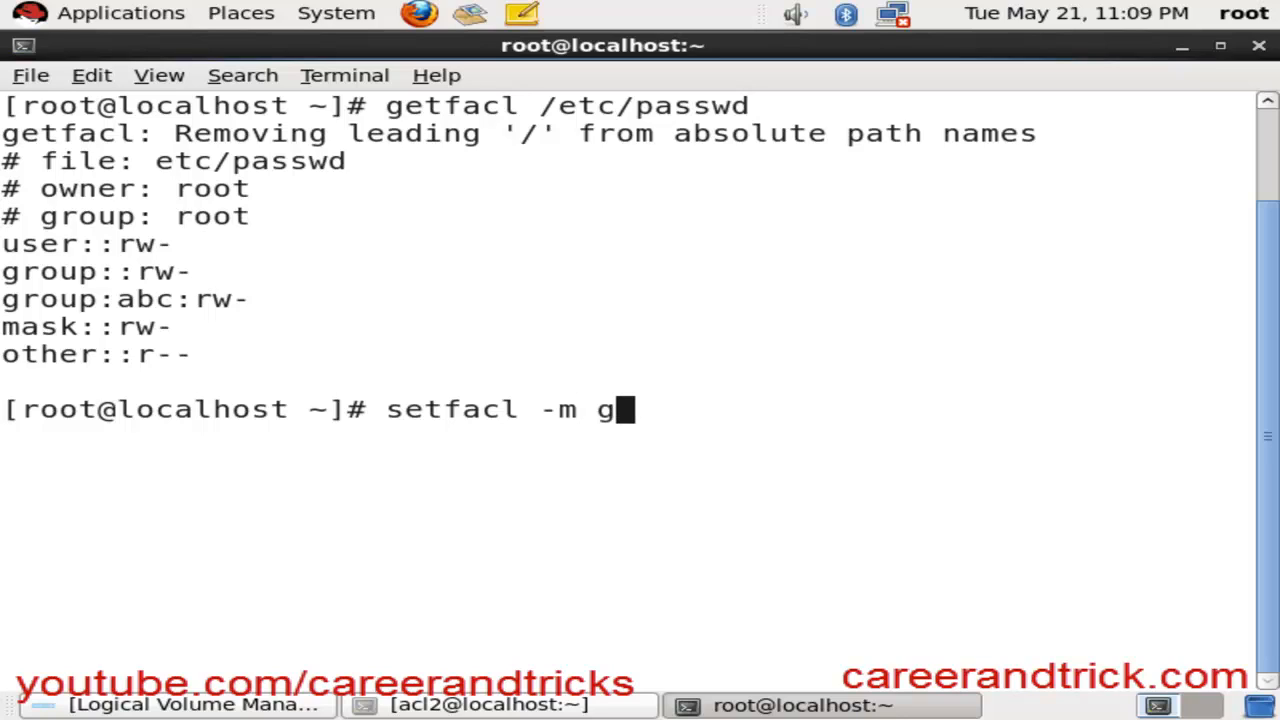
type(":")
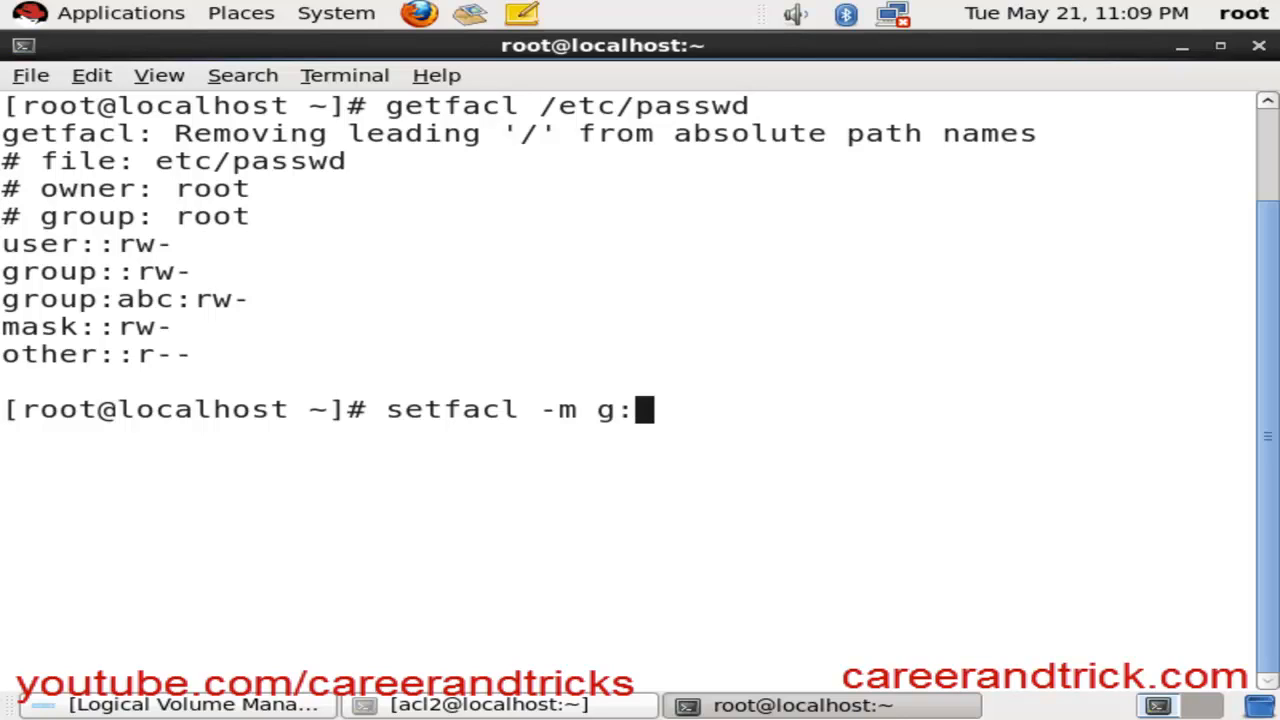
key("BackSpace")
type("G")
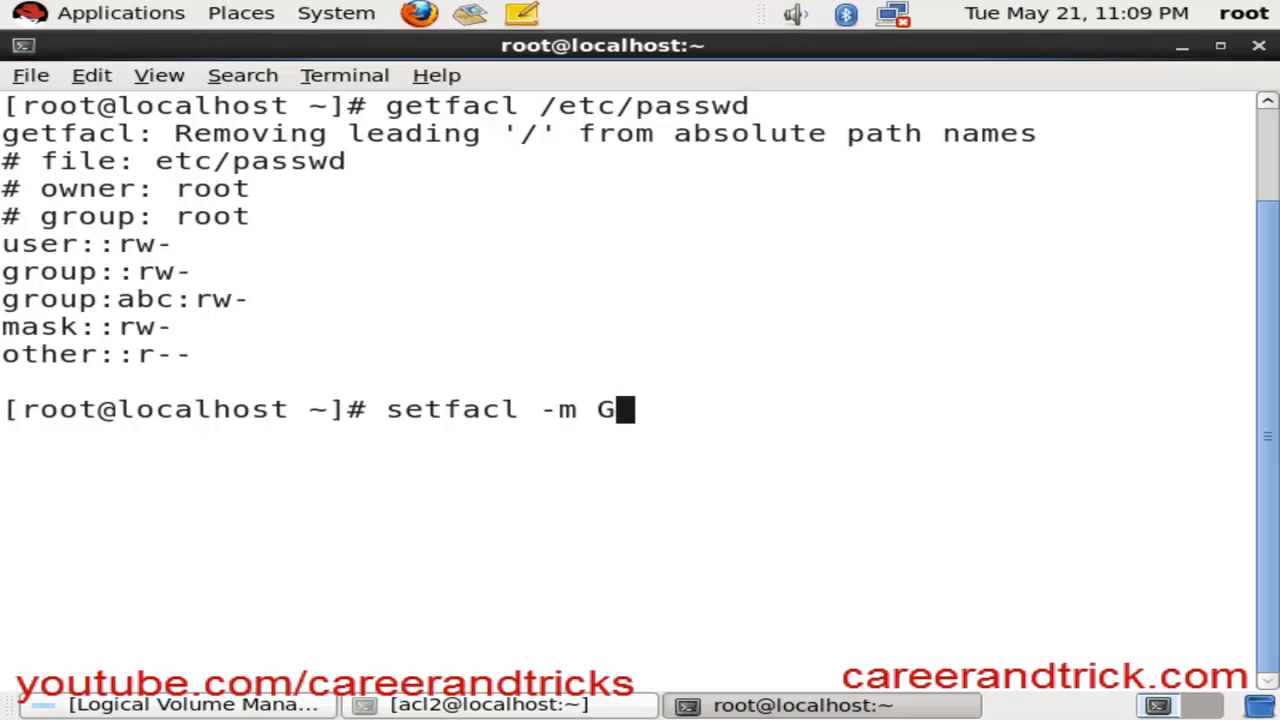
key("BackSpace")
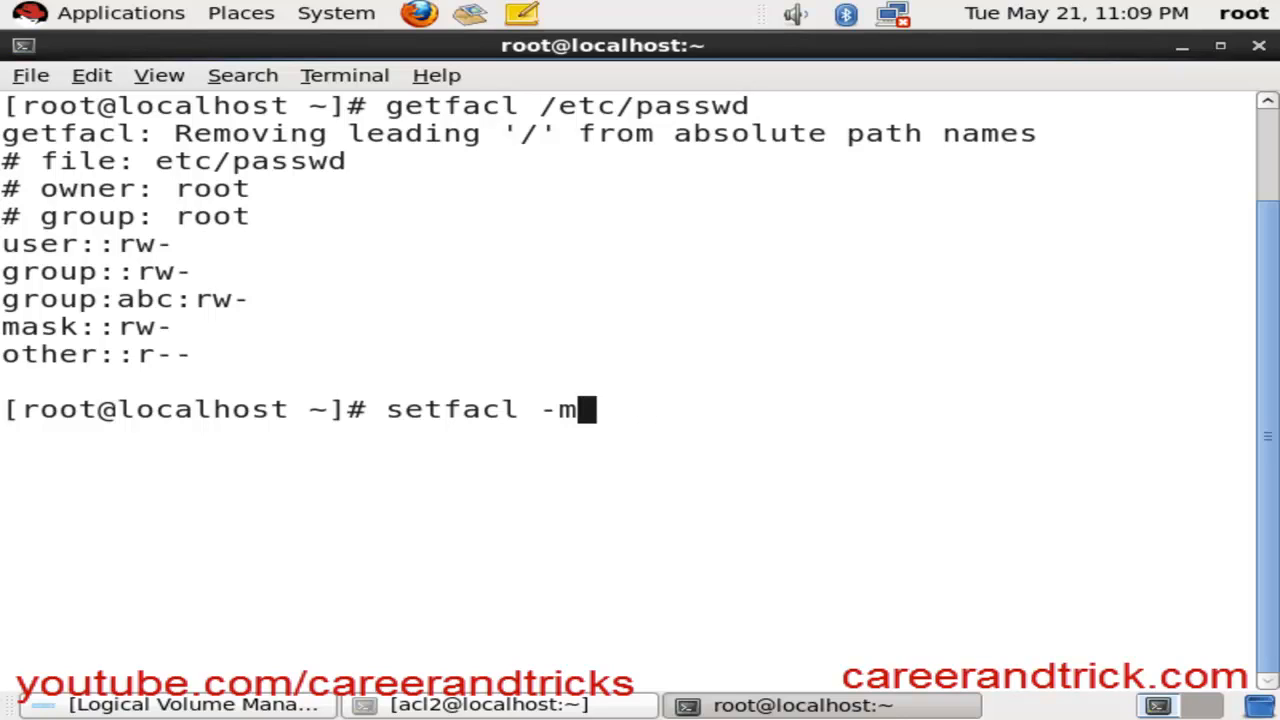
type("g:u")
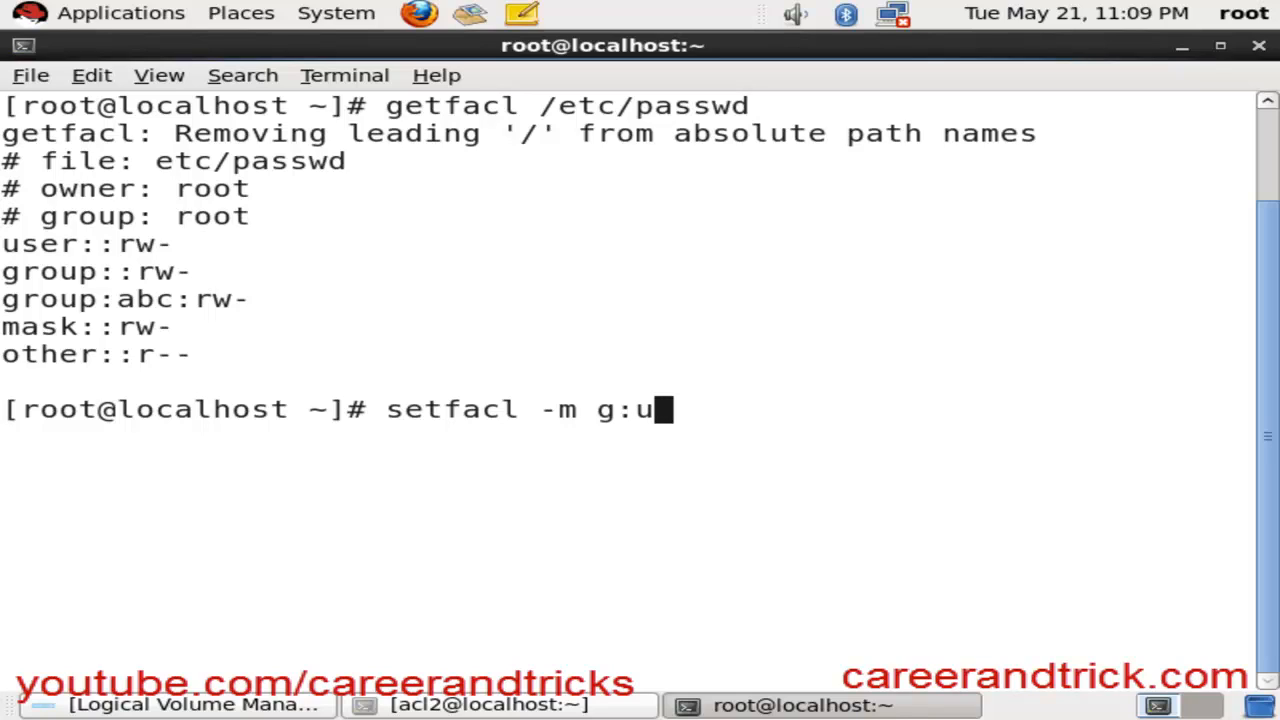
key("BackSpace")
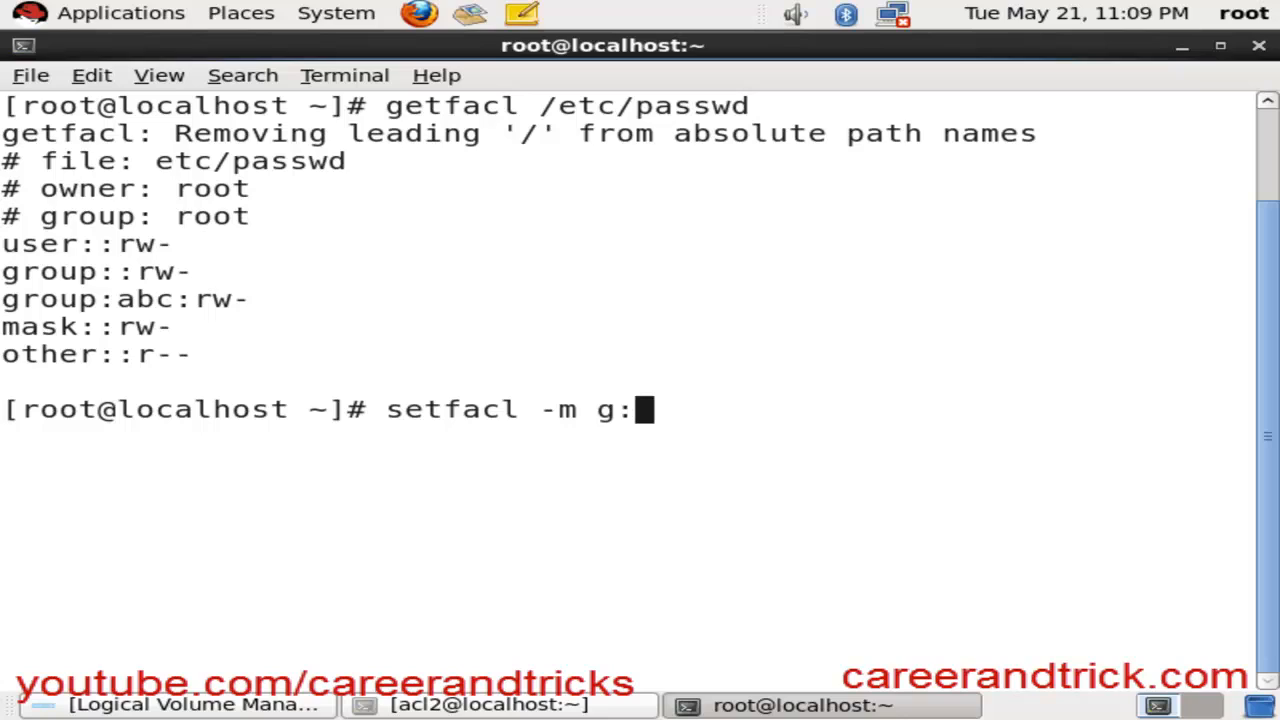
type("a")
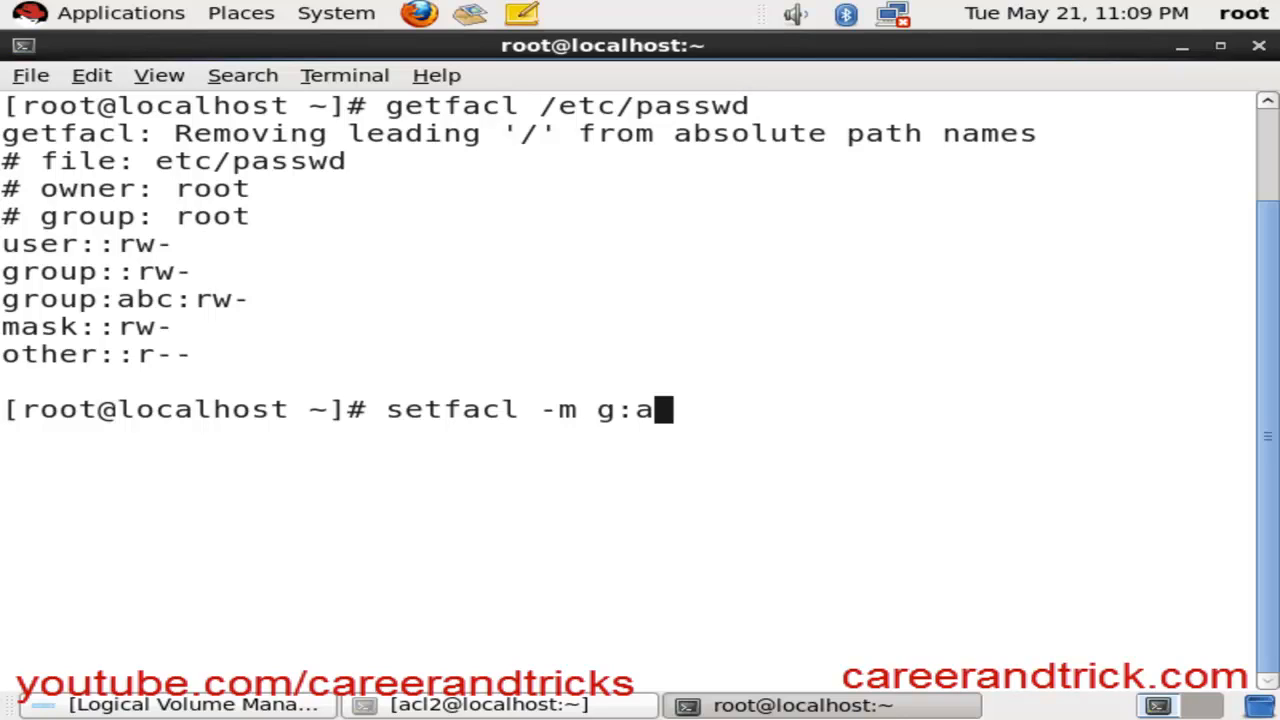
type("bc:-")
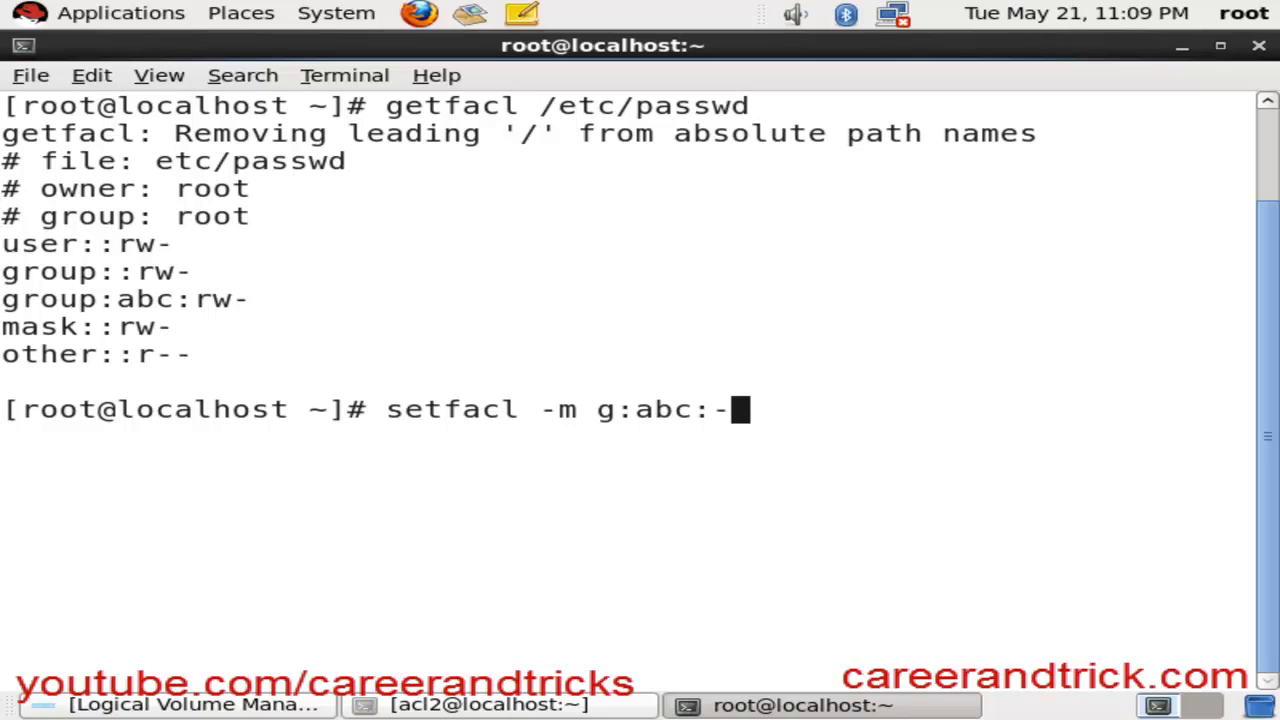
type("--")
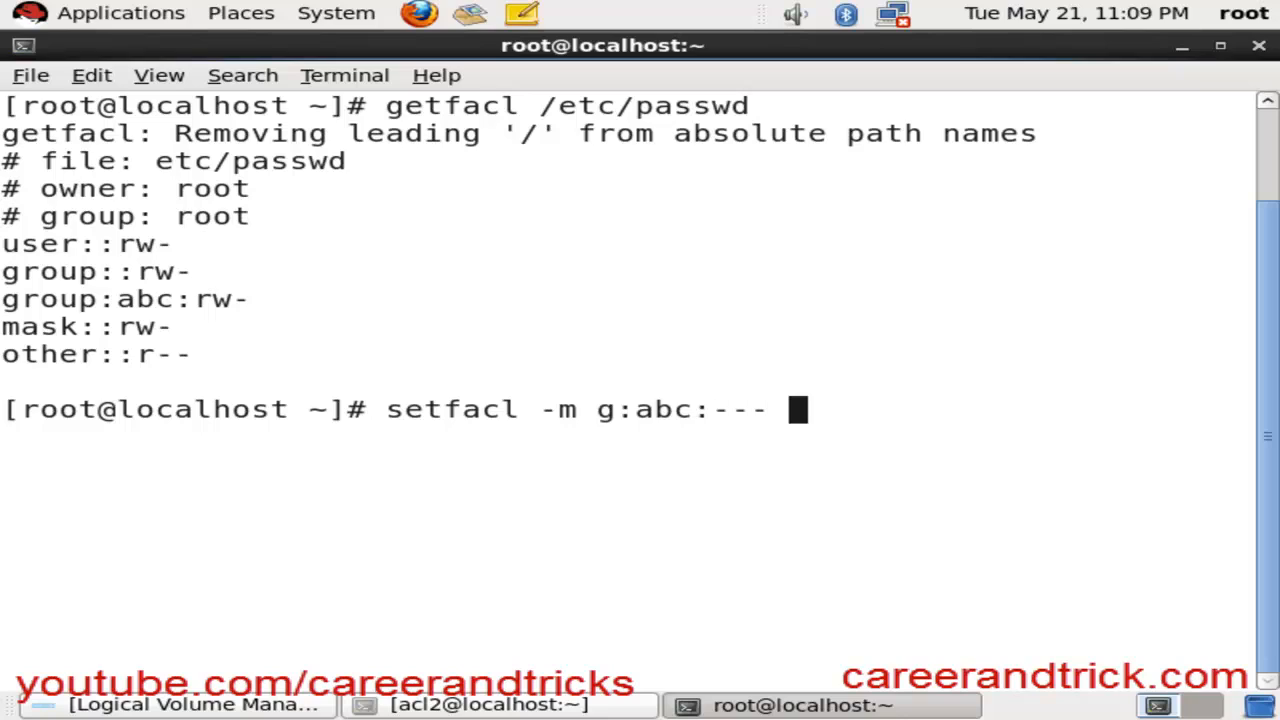
type("/etc")
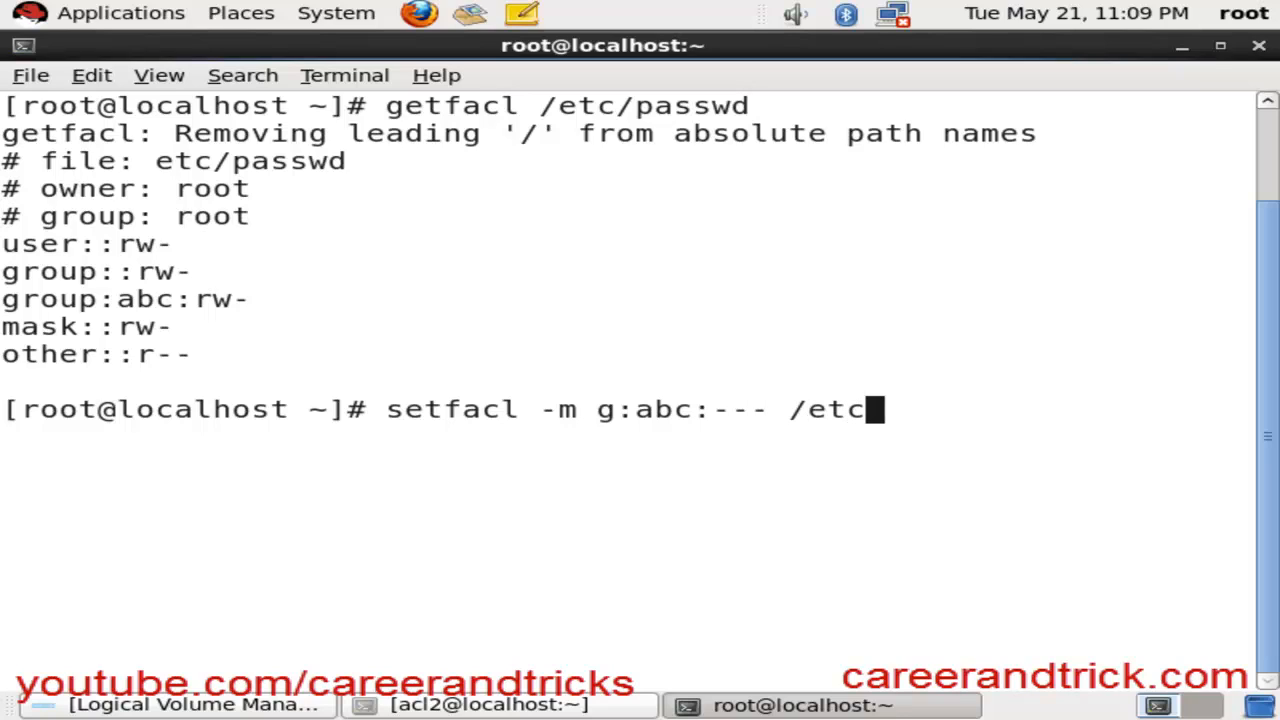
type("passwd")
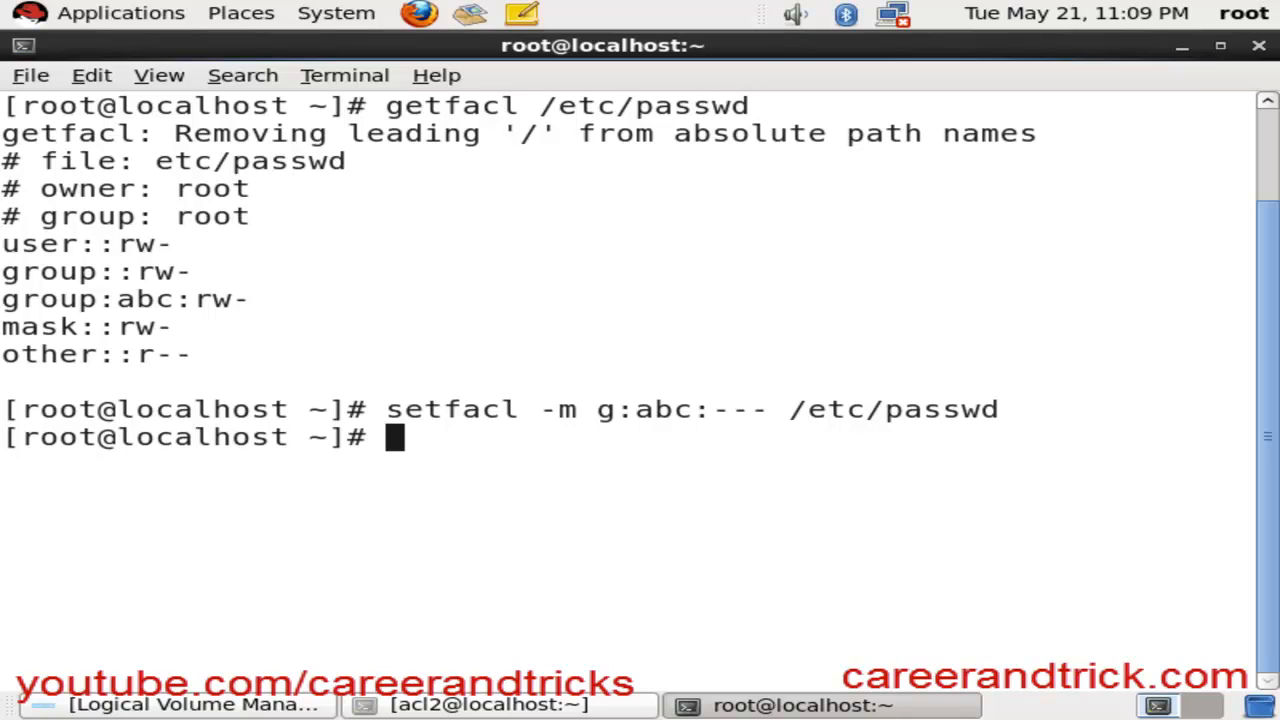
Re-run getfacl /etc/passwd, confirming group abc now shows ---.
type("g")
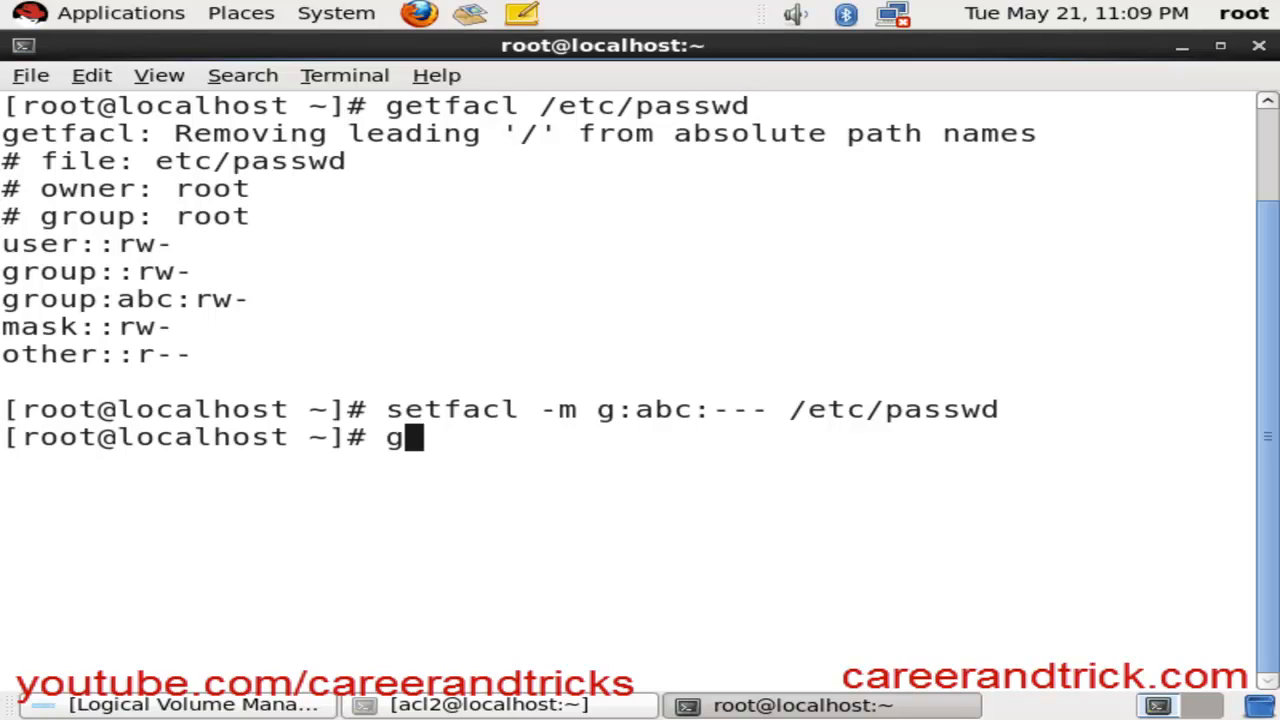
type("etfacl")
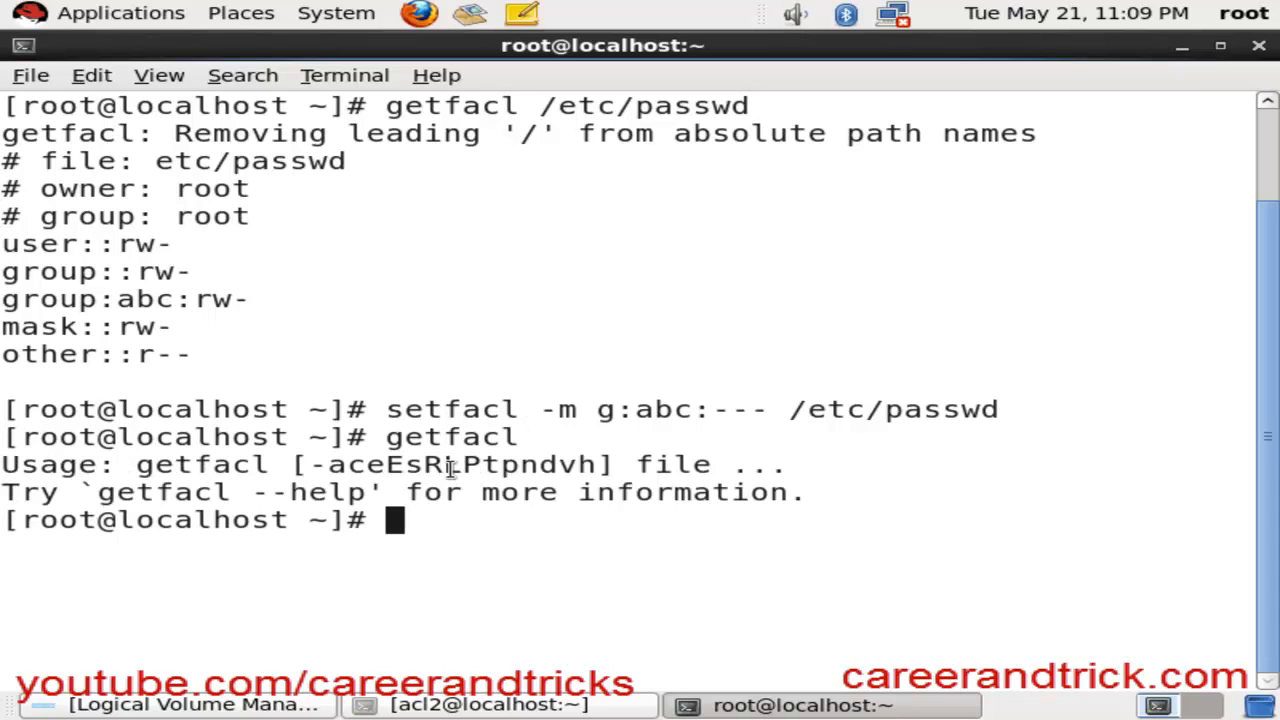
type("getfacl /")
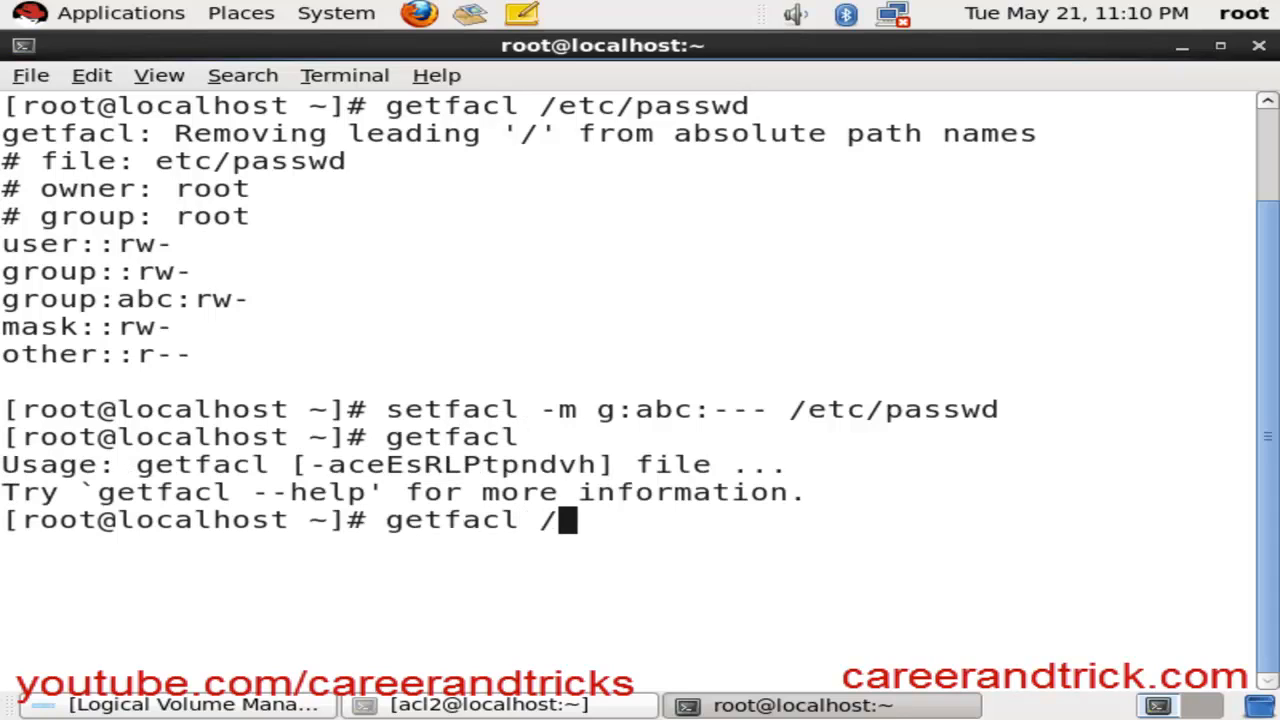
type("etc/pass")
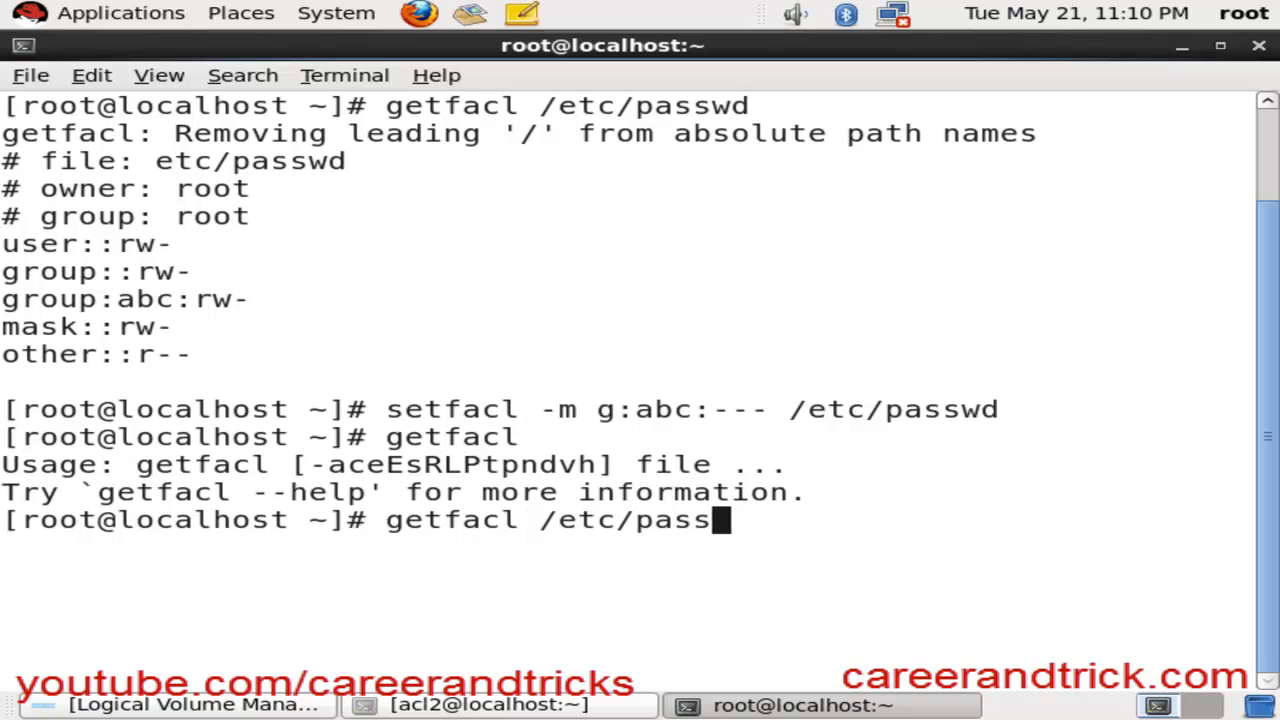
key("Return")
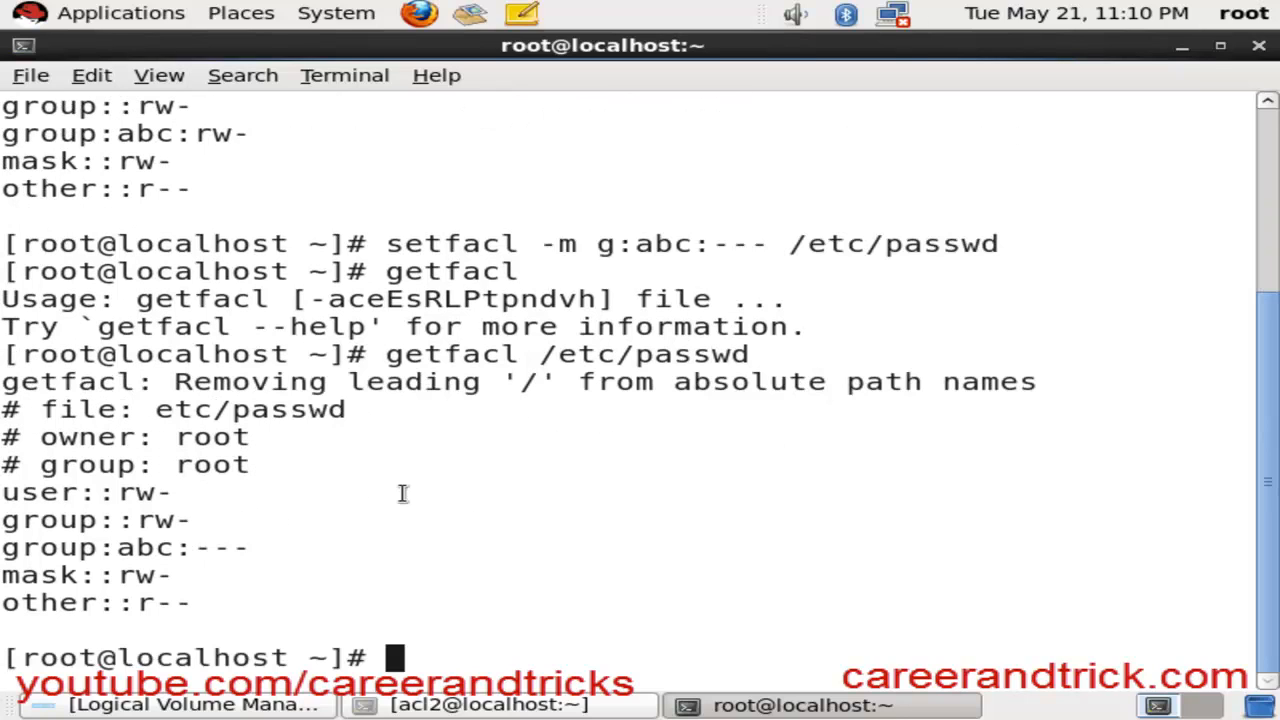